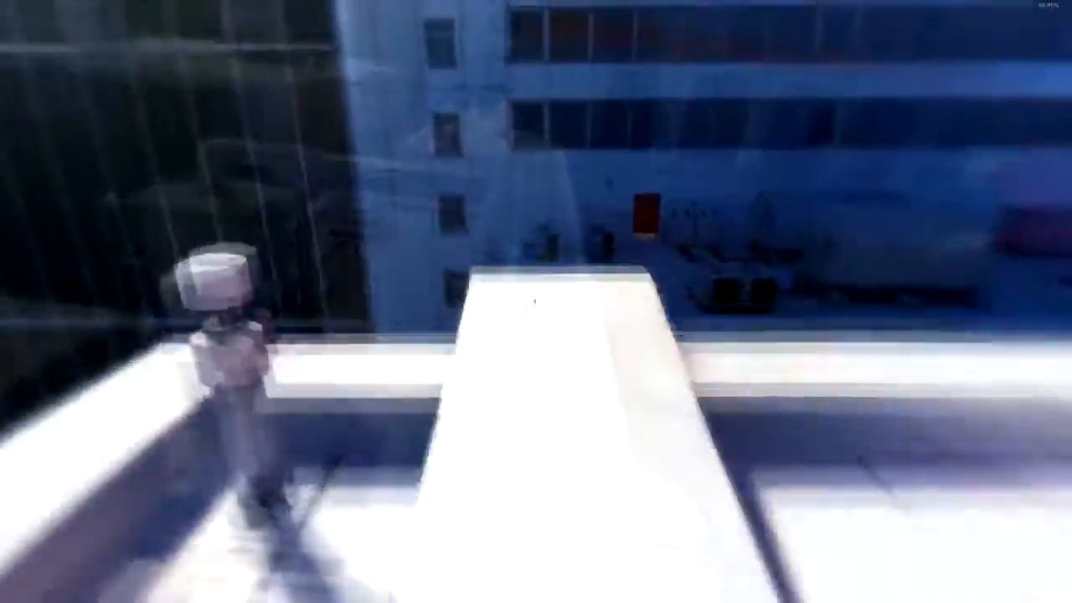
mouse_move(536, 301)
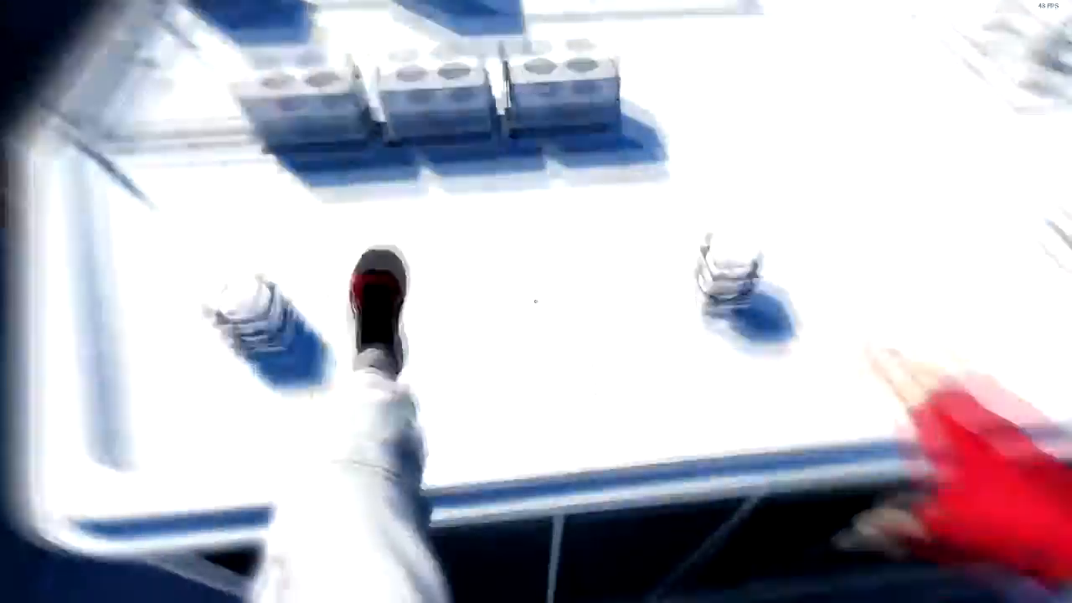
mouse_move(536, 301)
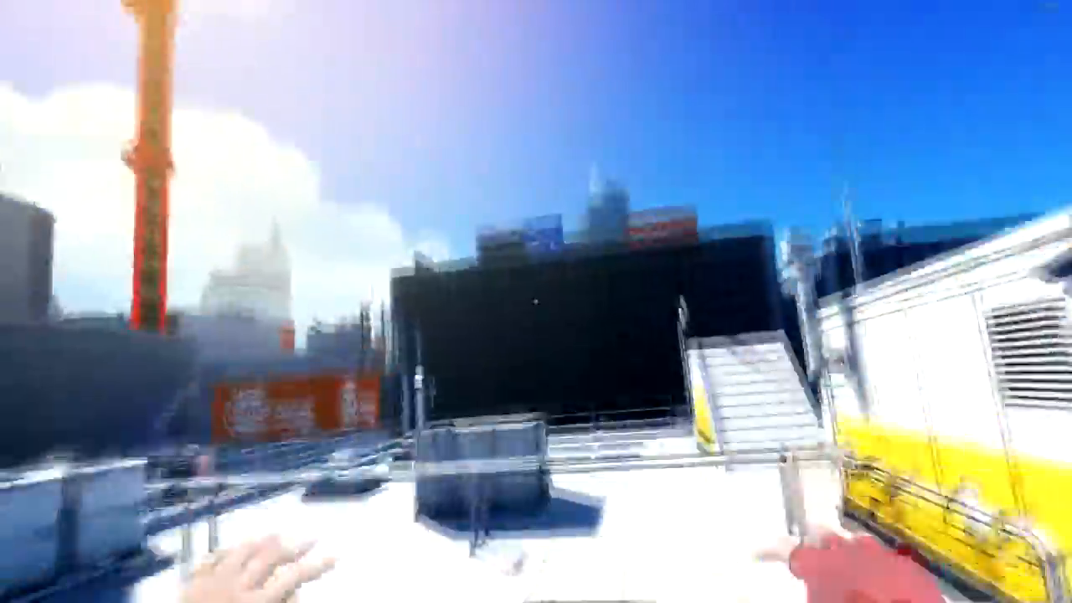
mouse_move(536, 301)
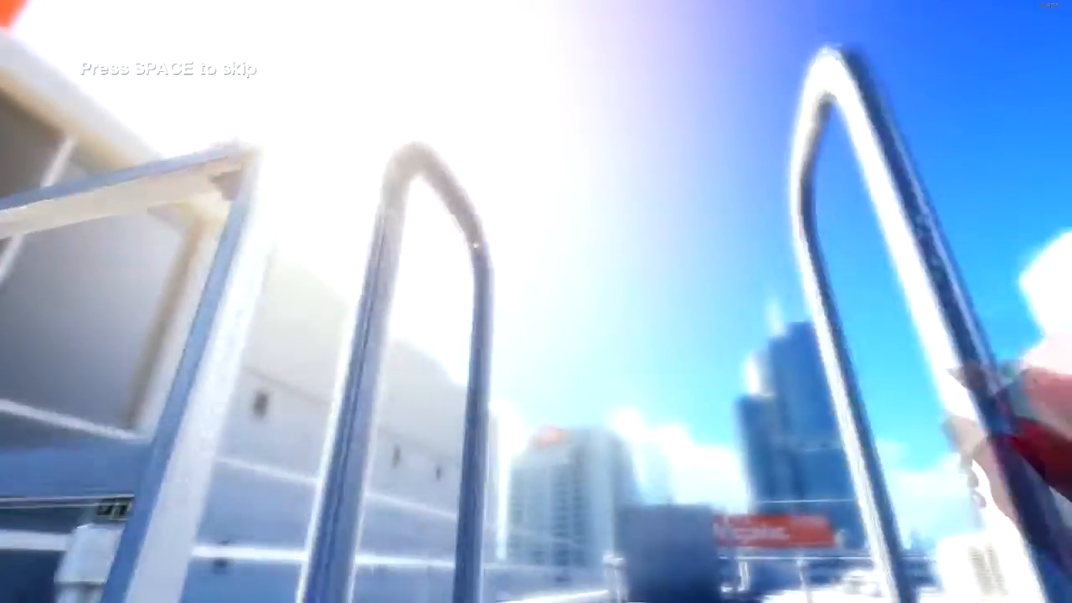
key(space)
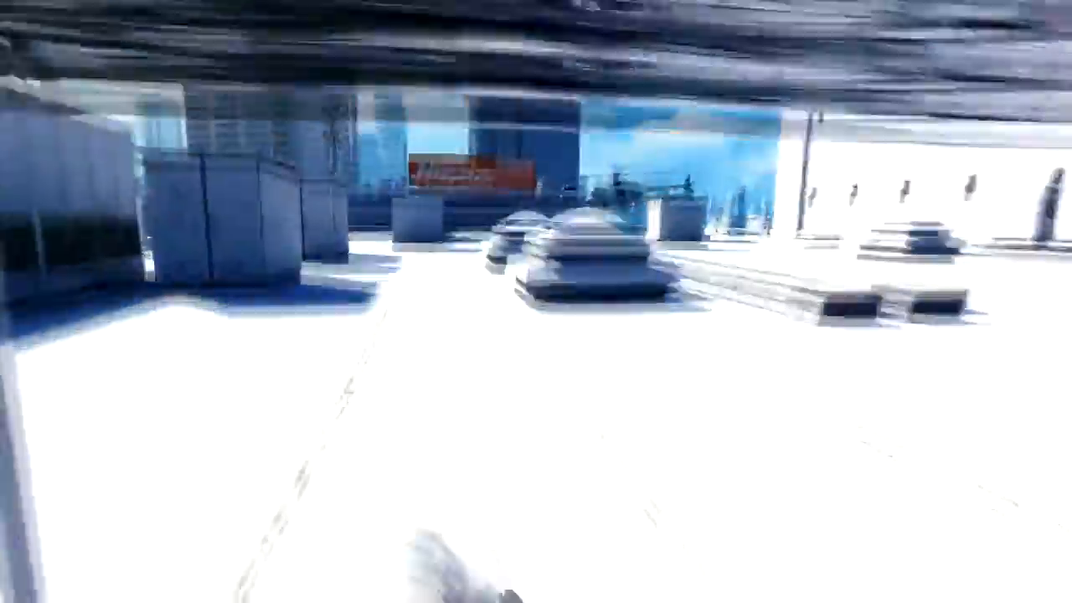
mouse_move(536, 301)
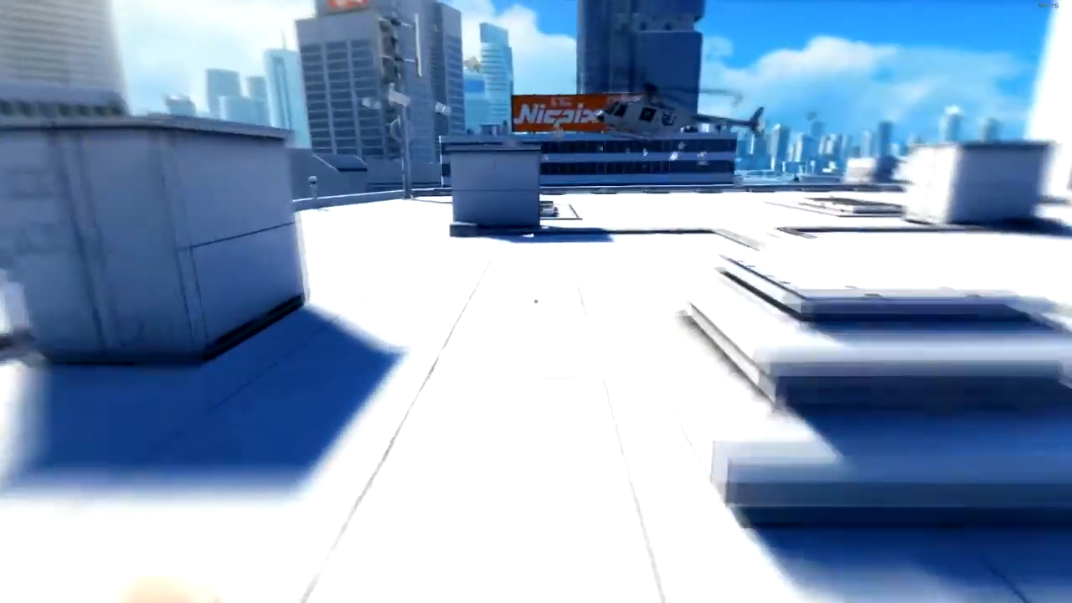